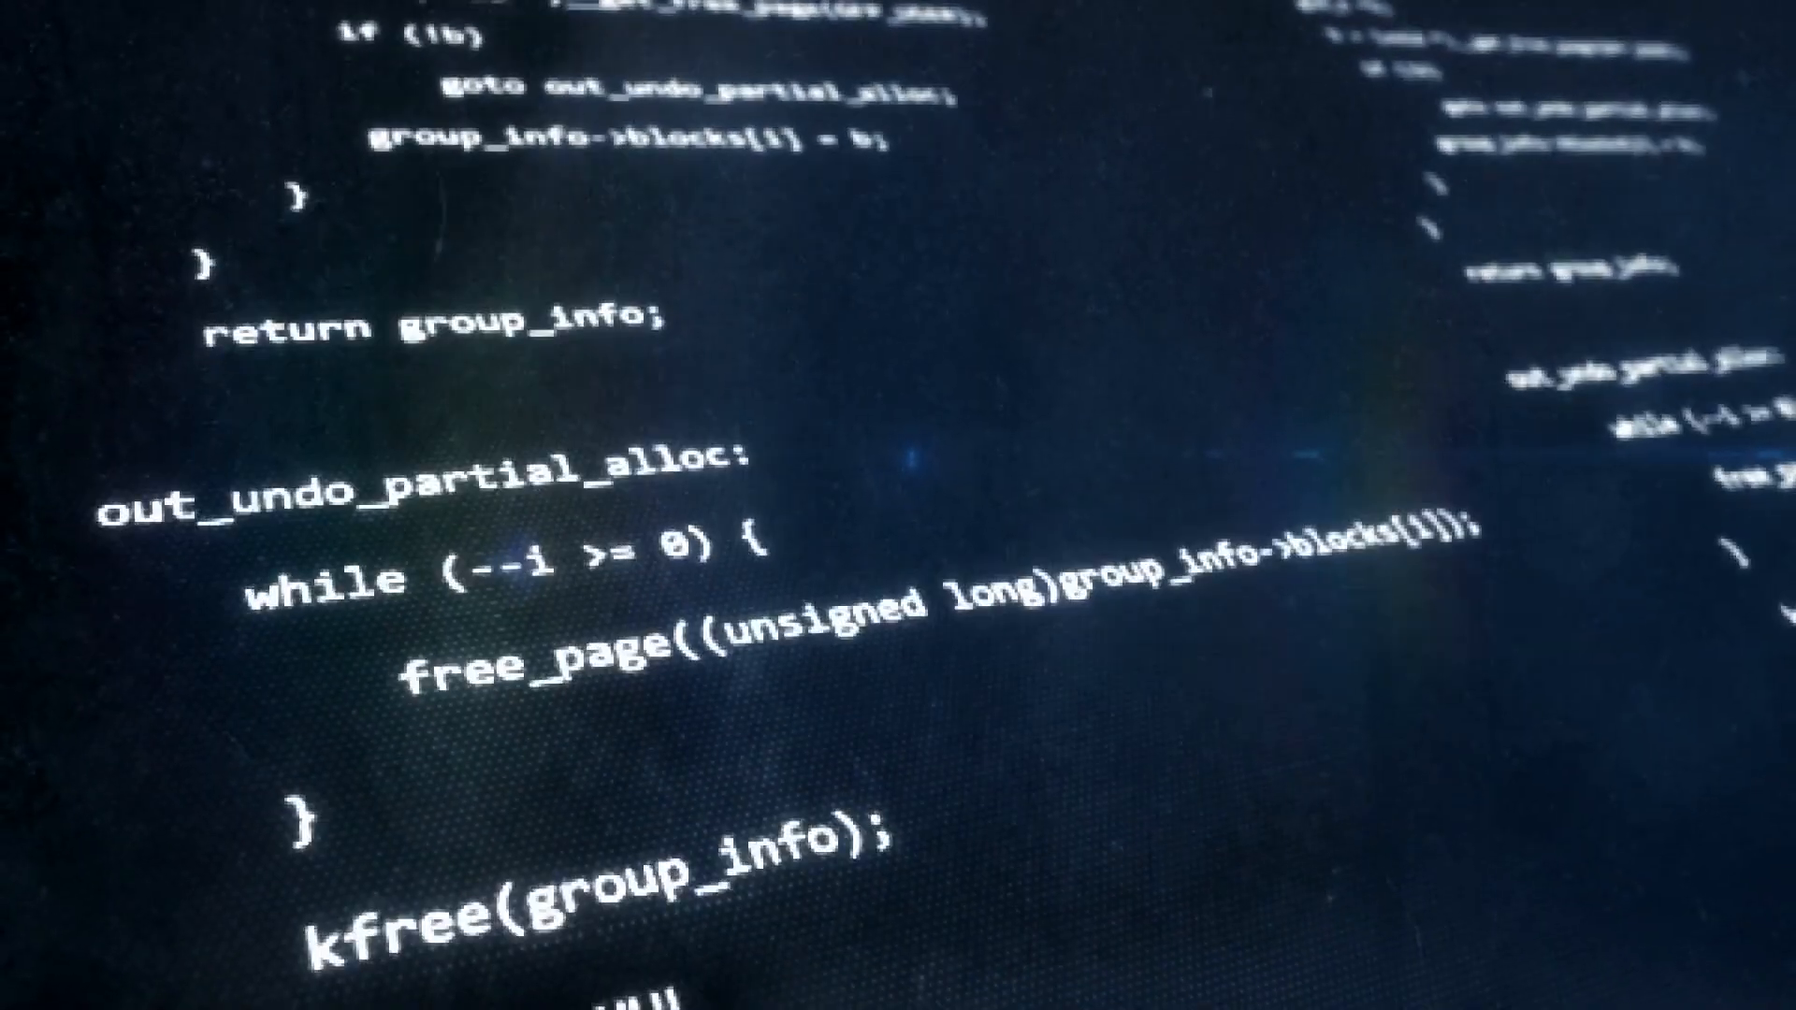
pyautogui.scroll(-3)
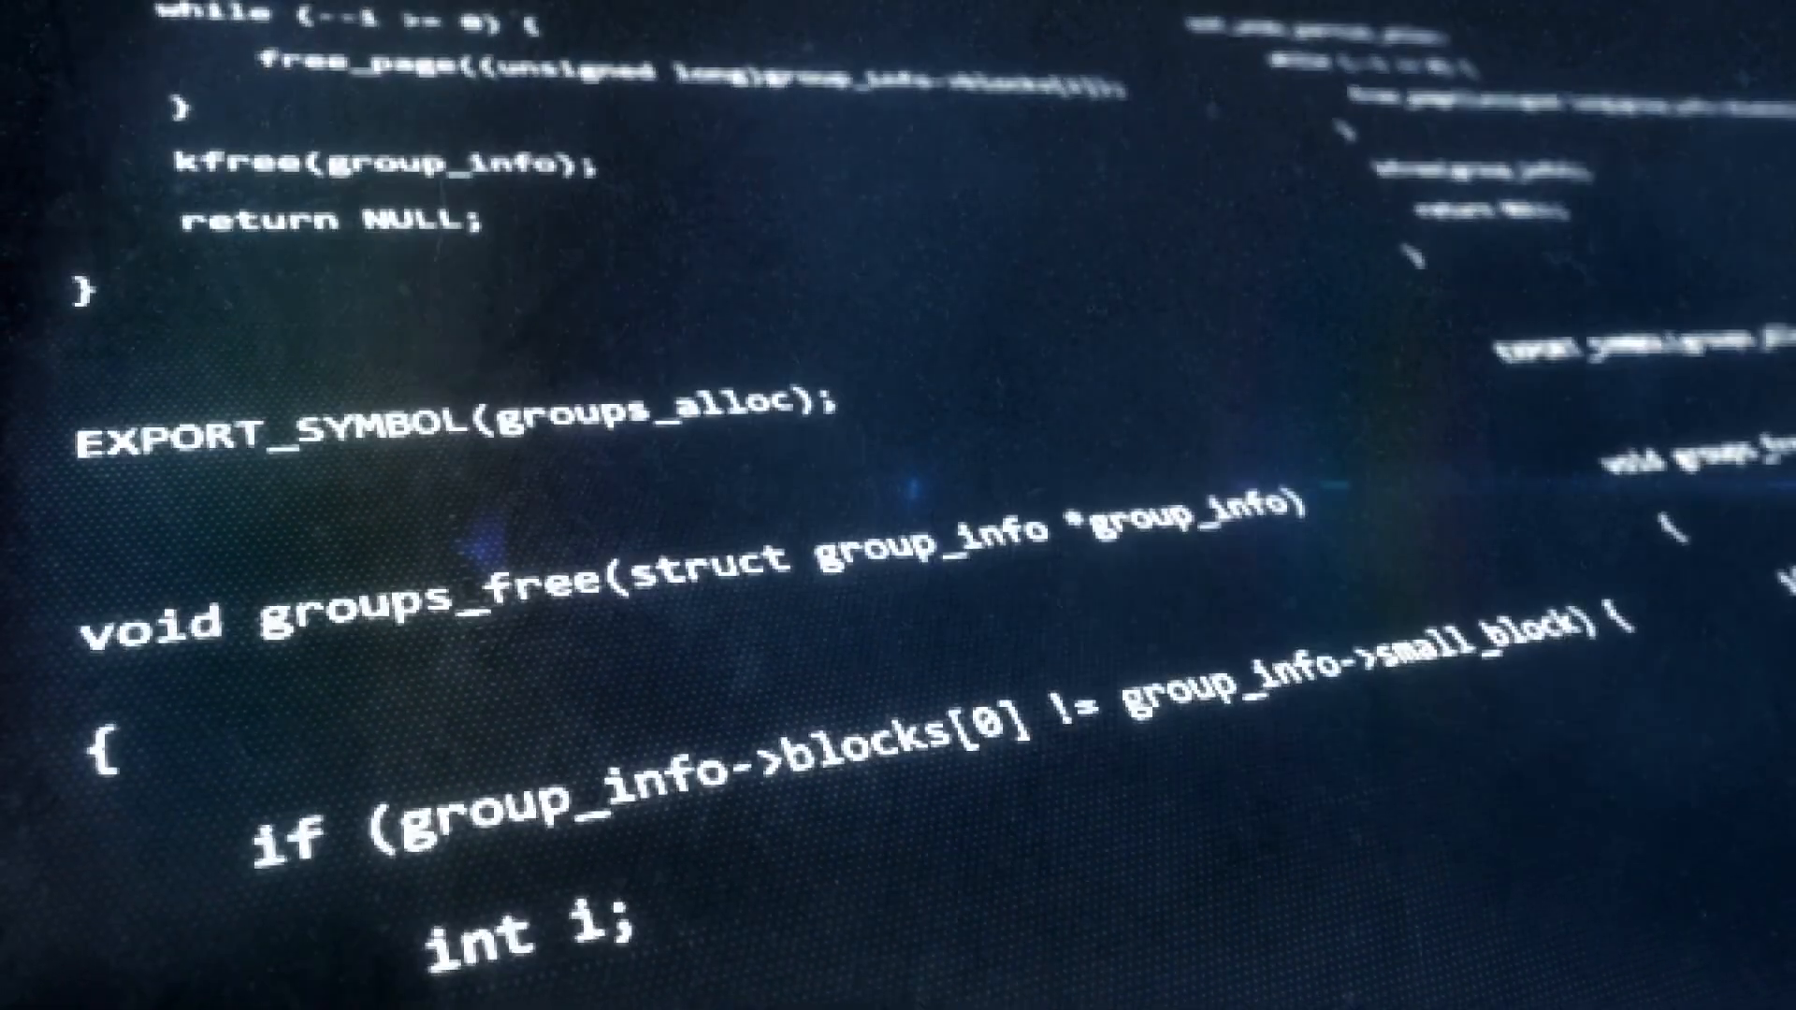